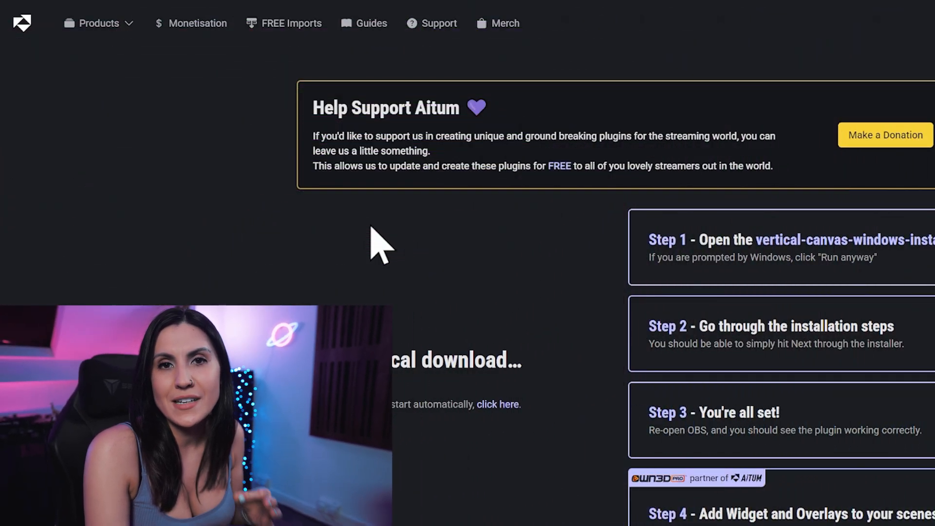
mouse_move(323, 301)
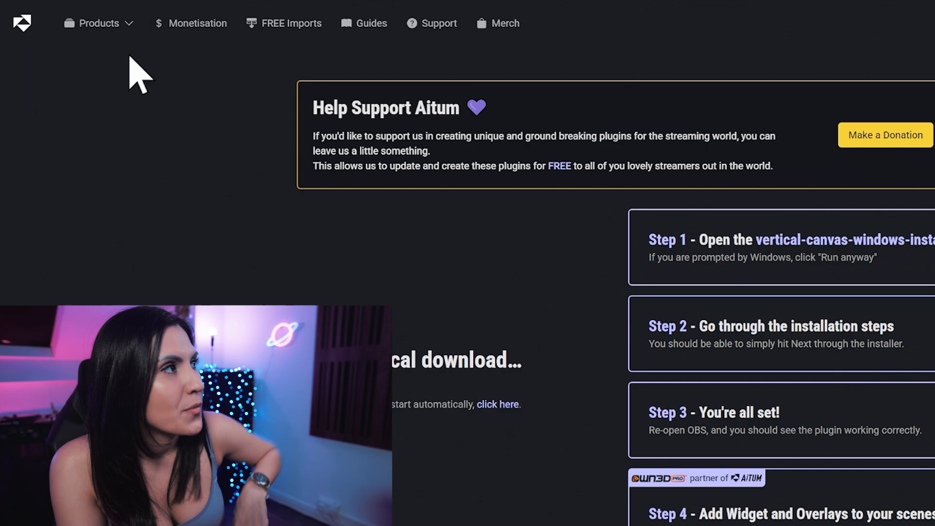
Choose Multistream from the Aitum Products list.
left_click(99, 23)
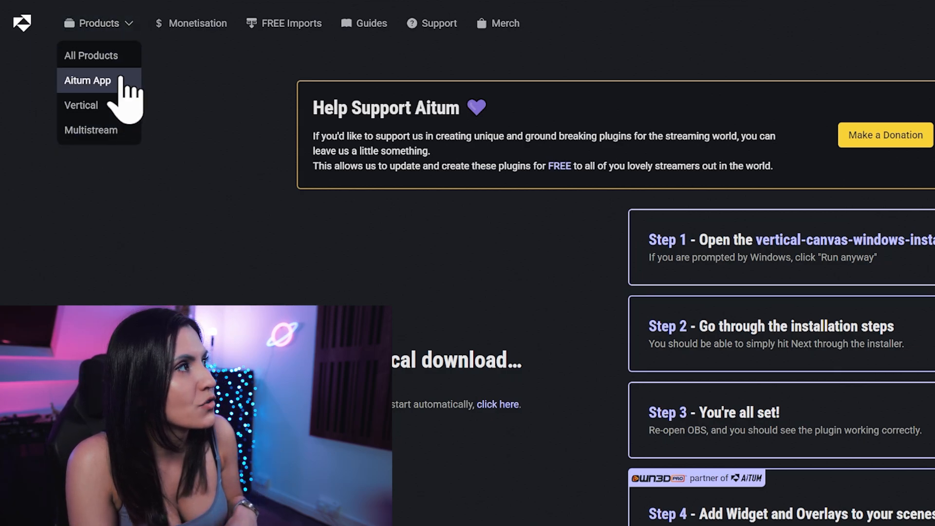
mouse_move(81, 105)
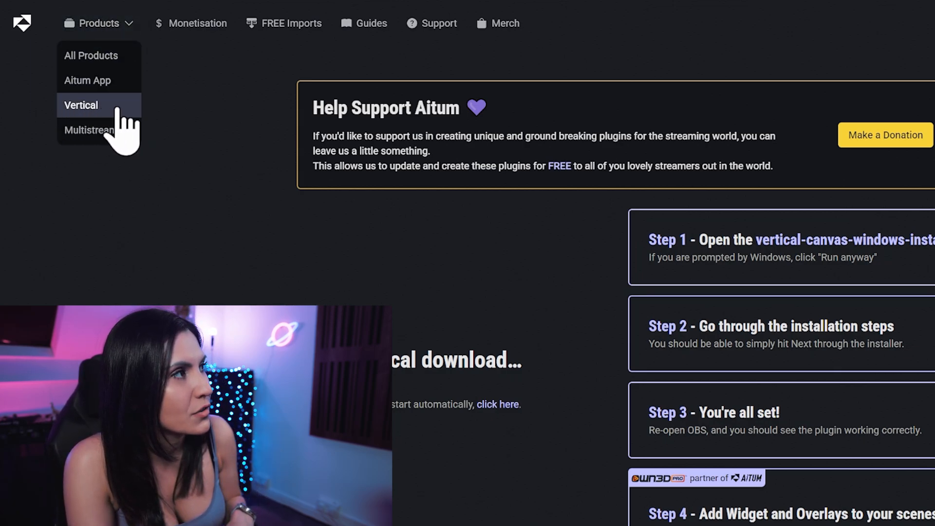
mouse_move(98, 129)
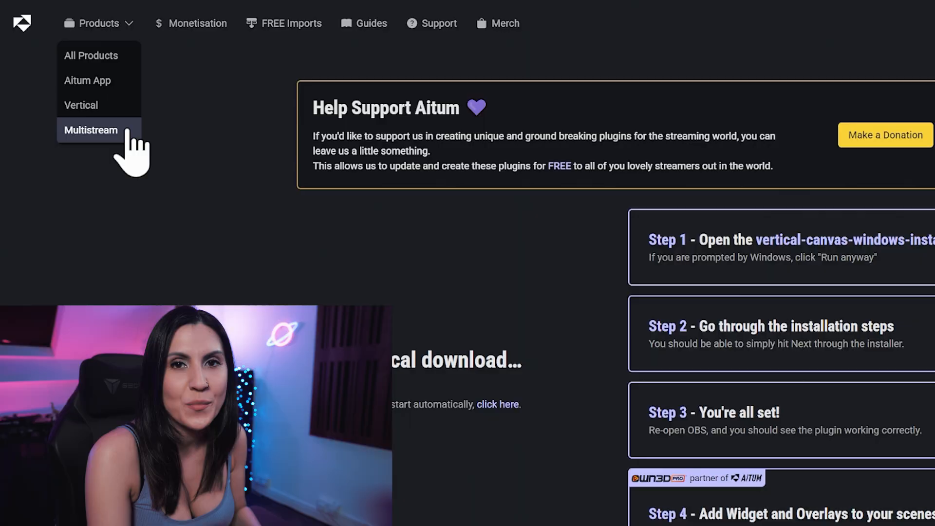
left_click(80, 104)
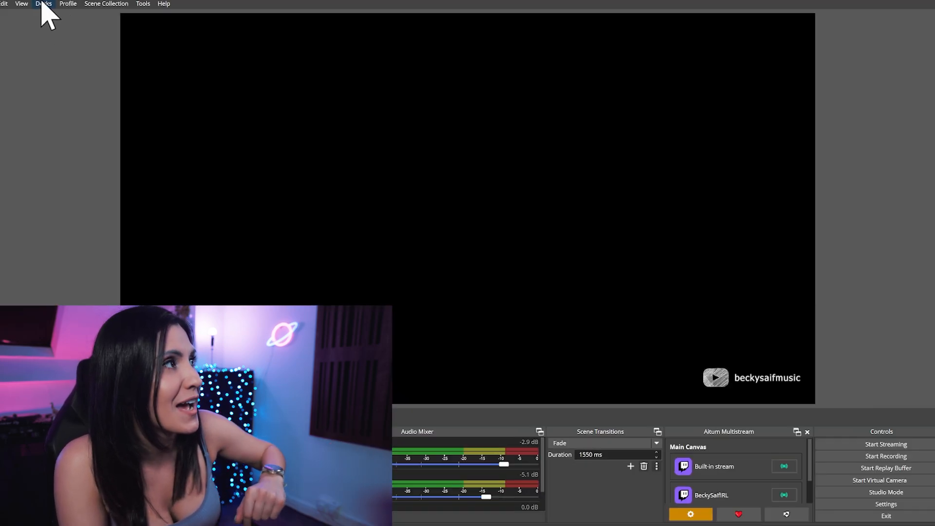
Enable the Vertical canvas and Vertical Scenes docks from the Docks menu.
left_click(43, 4)
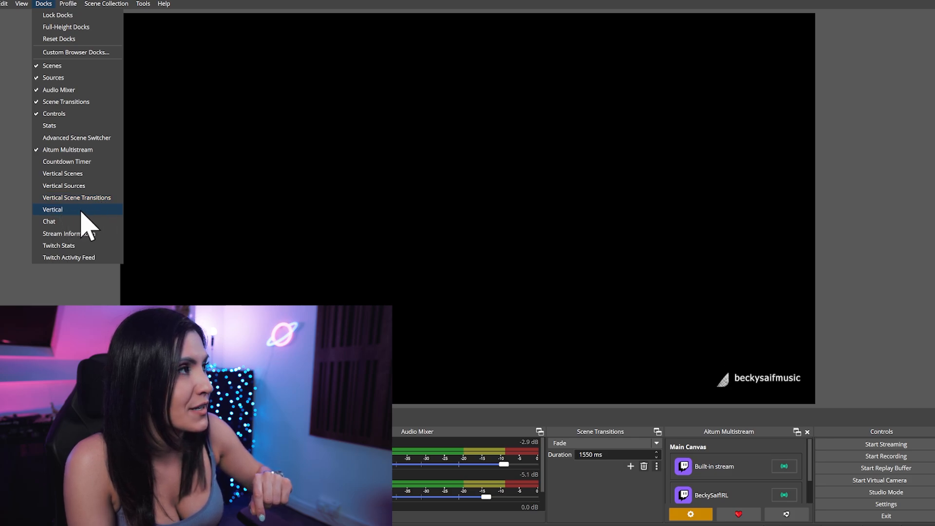
left_click(53, 210)
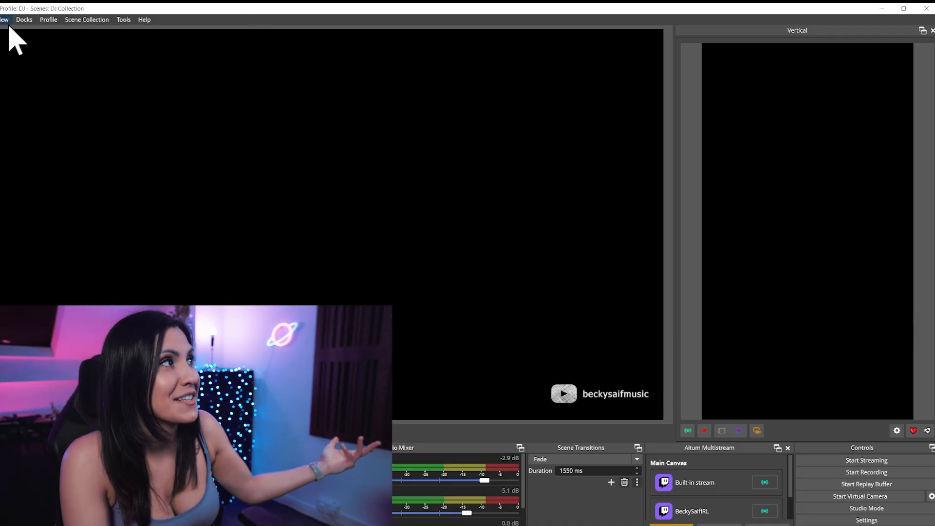
left_click(23, 19)
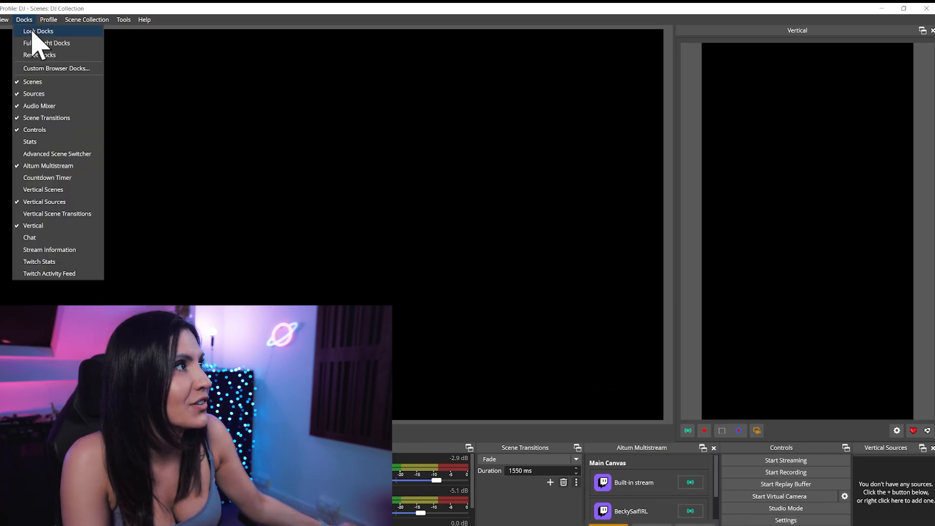
left_click(38, 31)
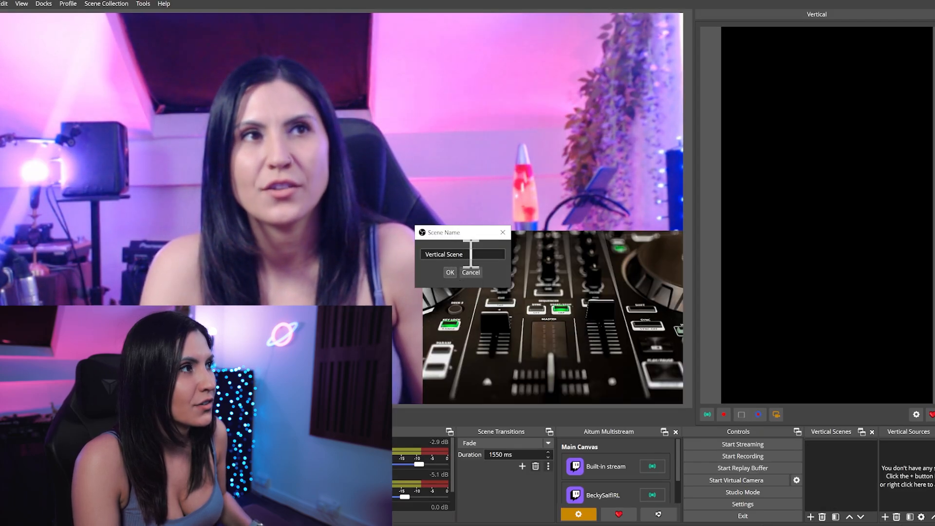
Name the vertical scene Main and add the existing A6400 CamLink 4K video capture source.
type("Mai")
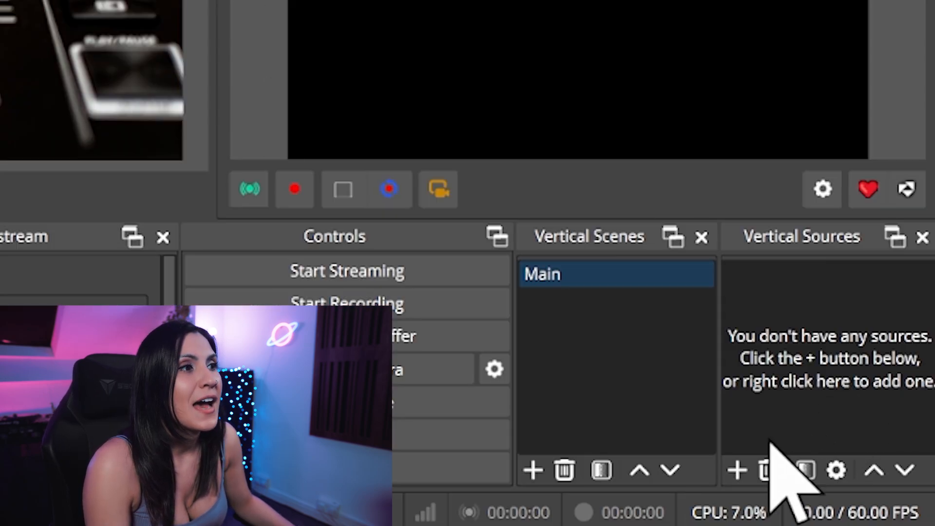
left_click(737, 471)
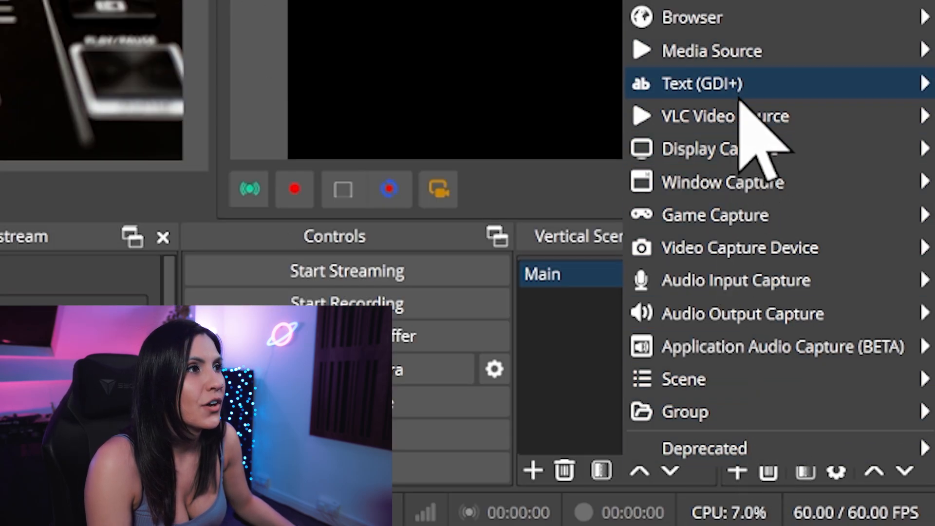
mouse_move(740, 248)
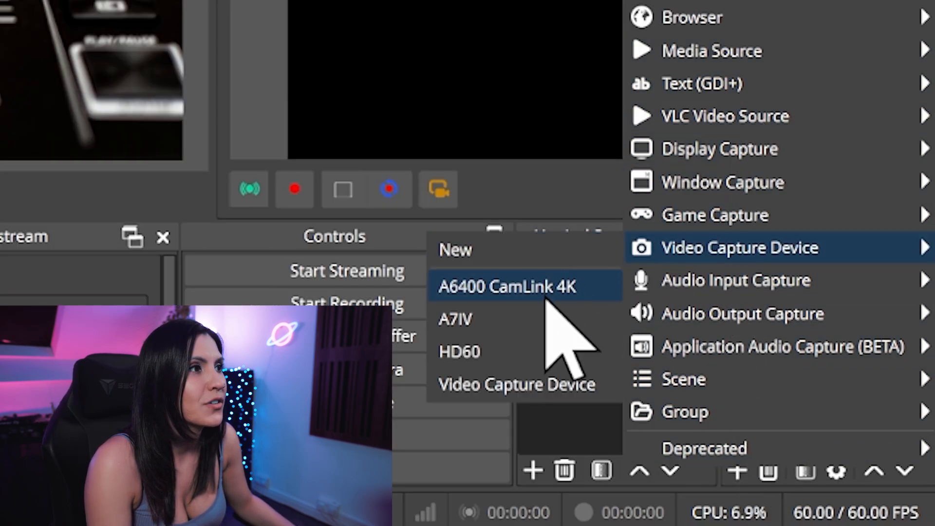
left_click(507, 287)
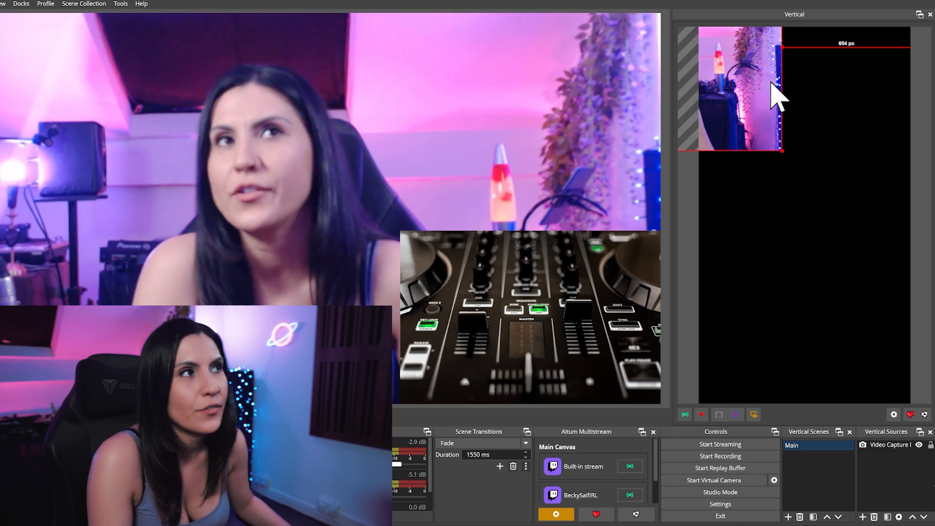
Use the camera's Transform options to centre it vertically in the vertical canvas.
right_click(764, 95)
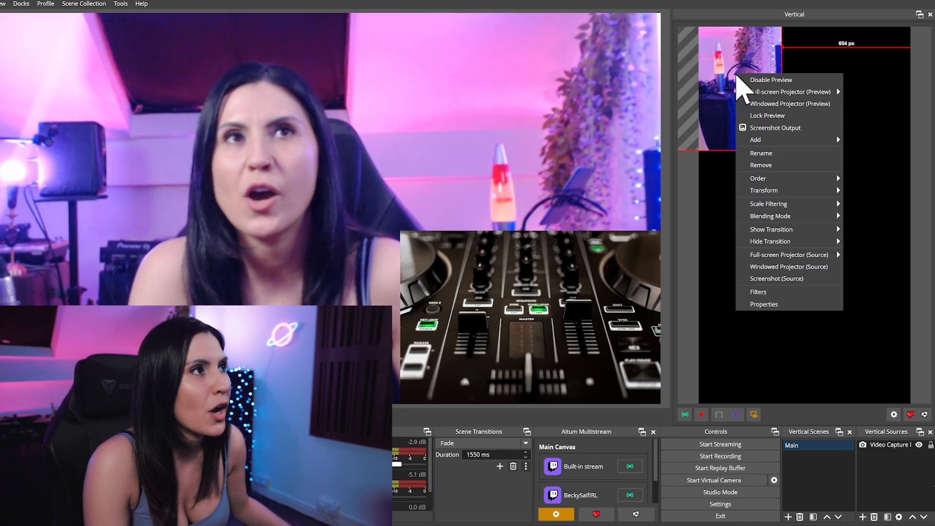
mouse_move(764, 190)
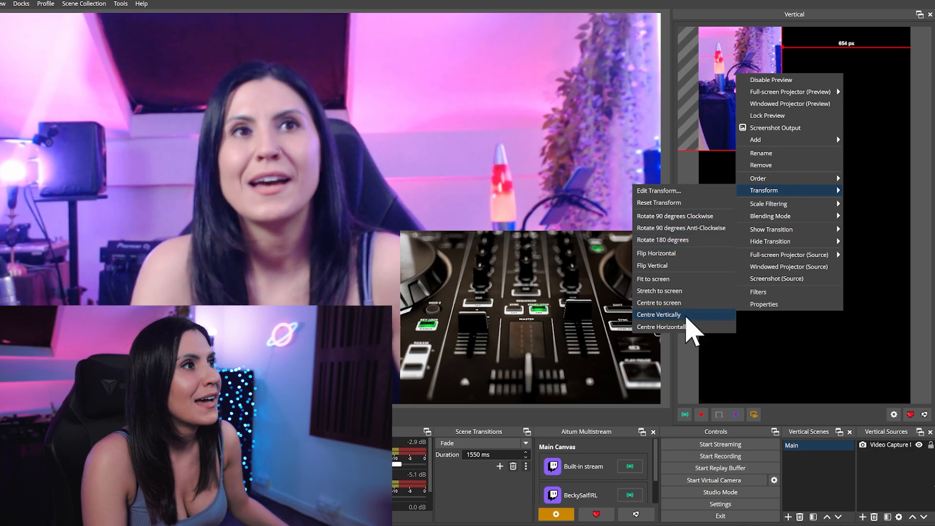
left_click(660, 314)
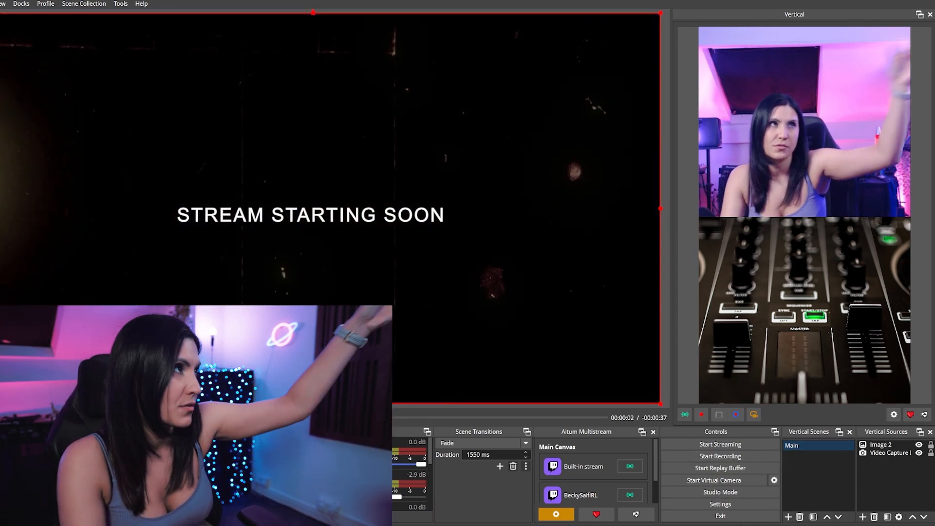
Add a new vertical scene named Start Screen.
left_click(787, 518)
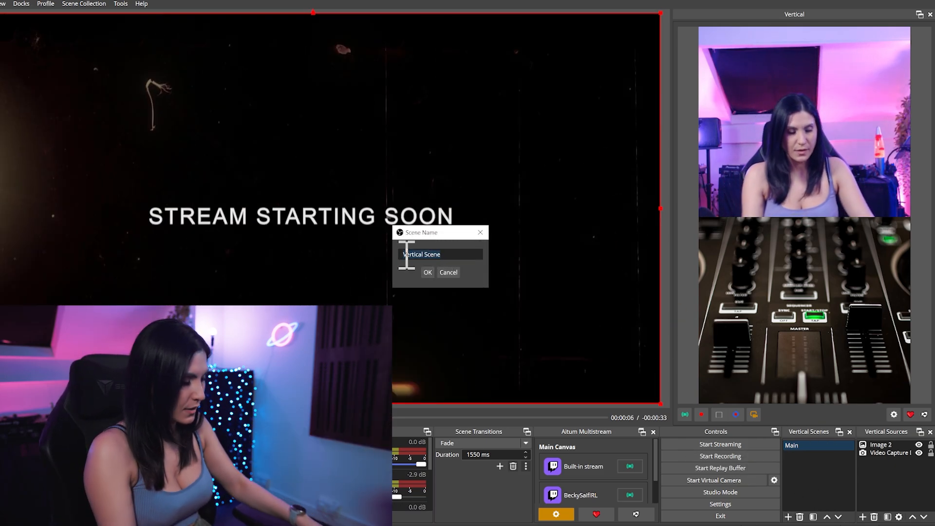
type("Start Sc")
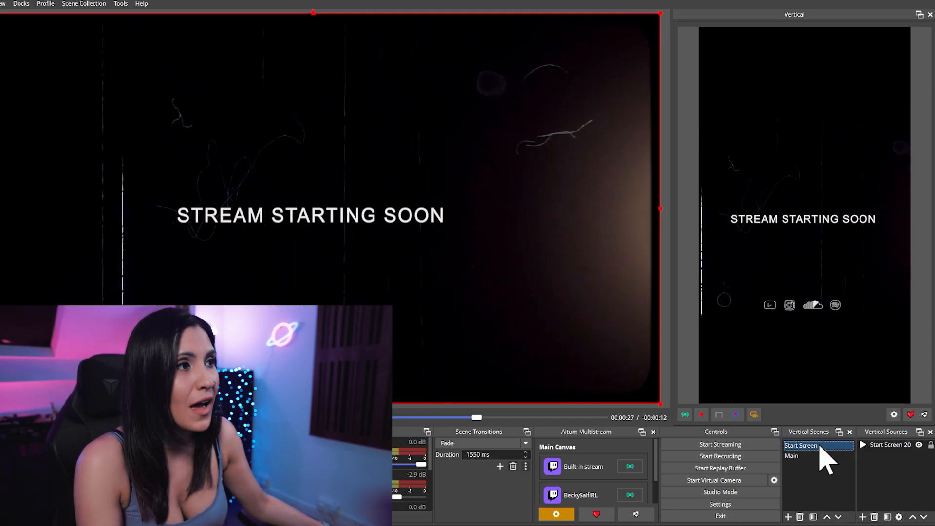
Review the Start Screen and Main vertical scene options, then select a main-canvas scene.
right_click(801, 445)
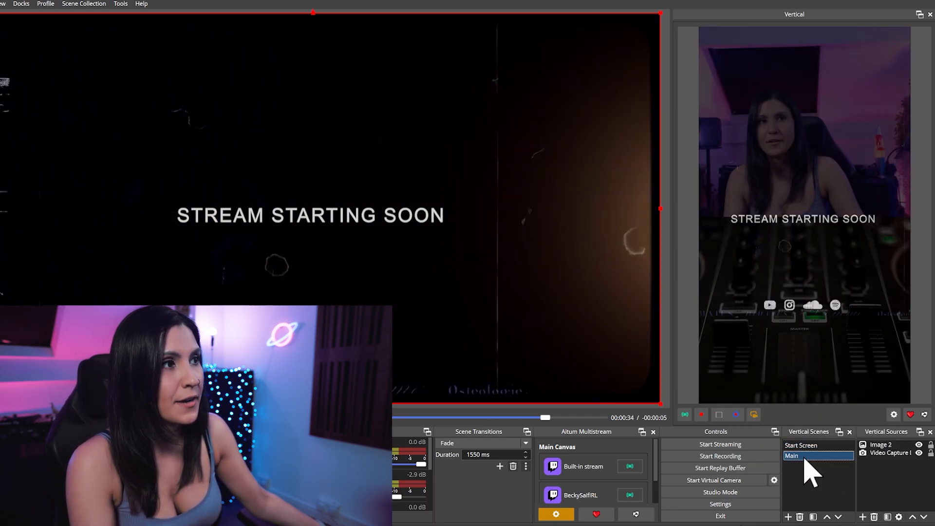
right_click(792, 456)
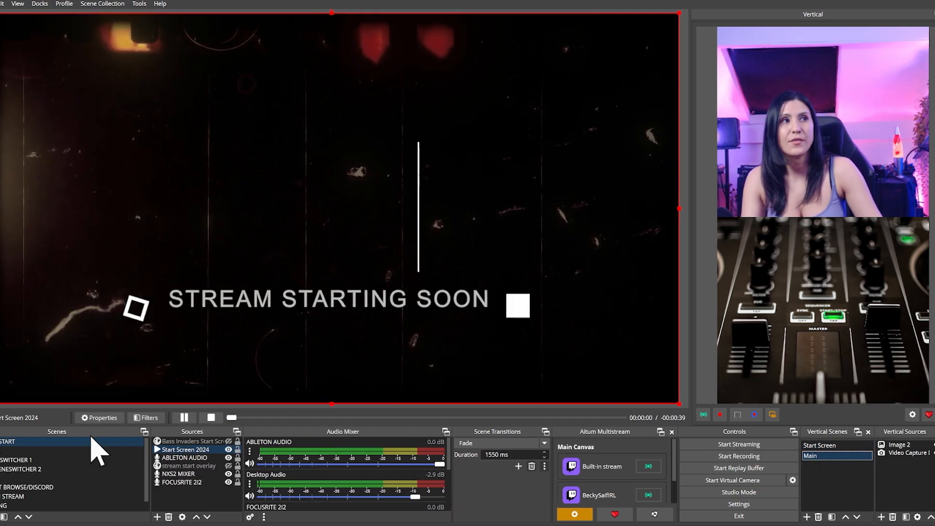
left_click(13, 451)
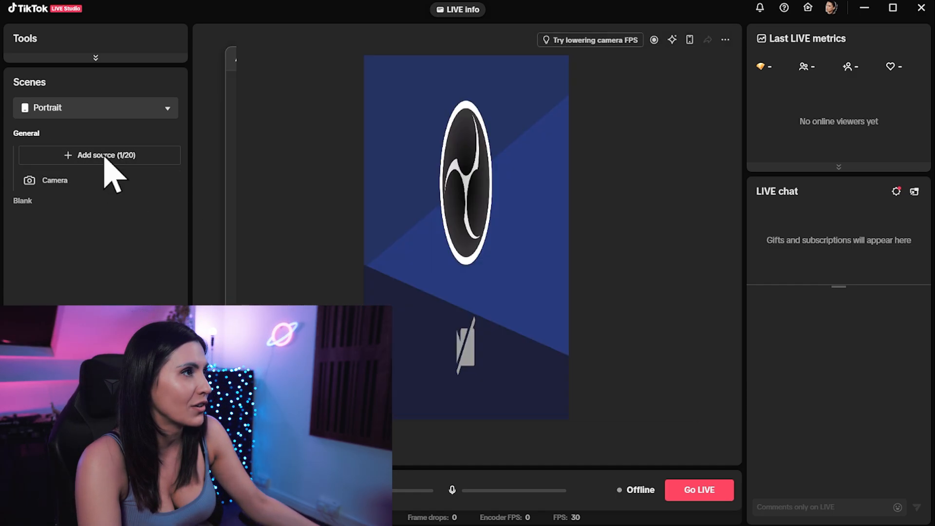
Add a Camera source using OBS Virtual Camera at 1080*1920 to the Portrait scene.
left_click(99, 155)
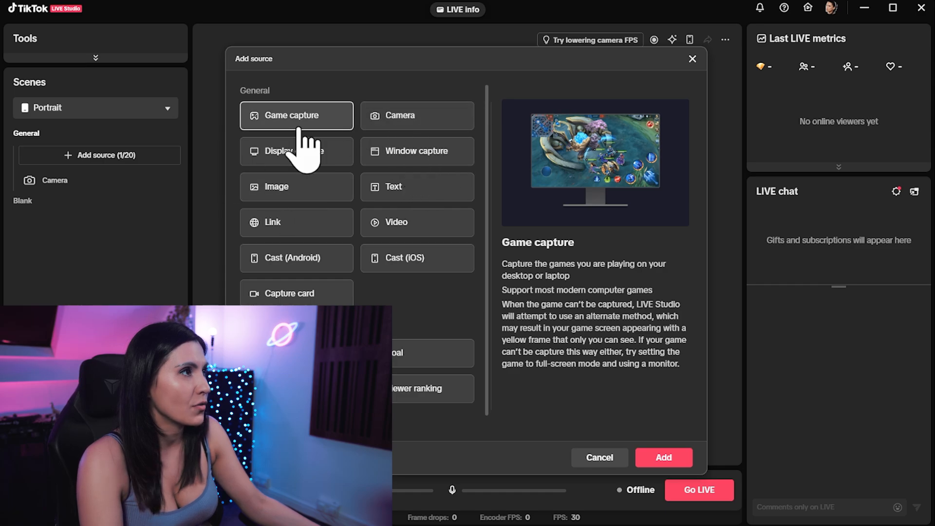
left_click(417, 115)
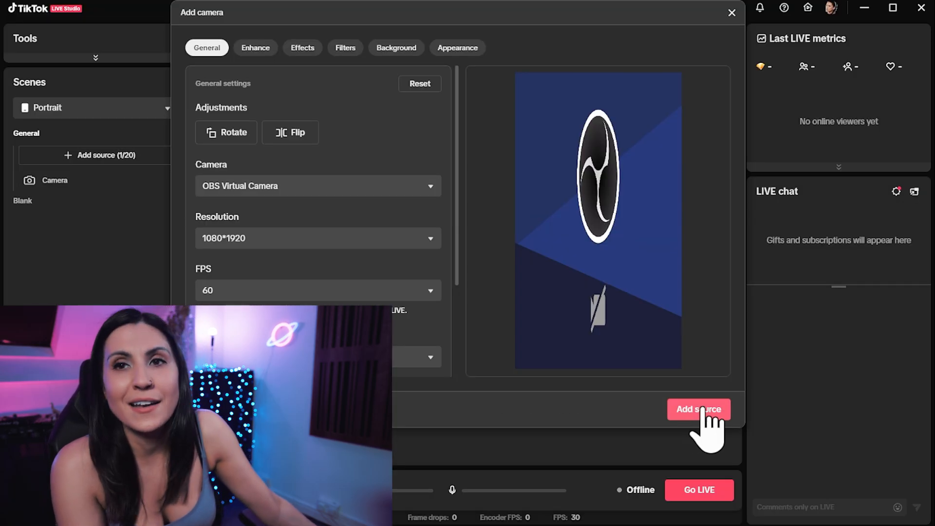
left_click(698, 410)
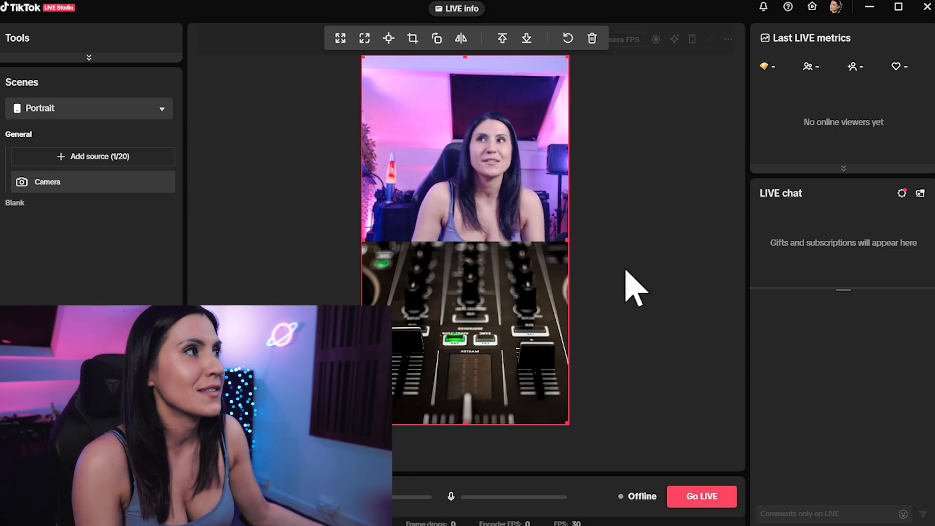
left_click(702, 496)
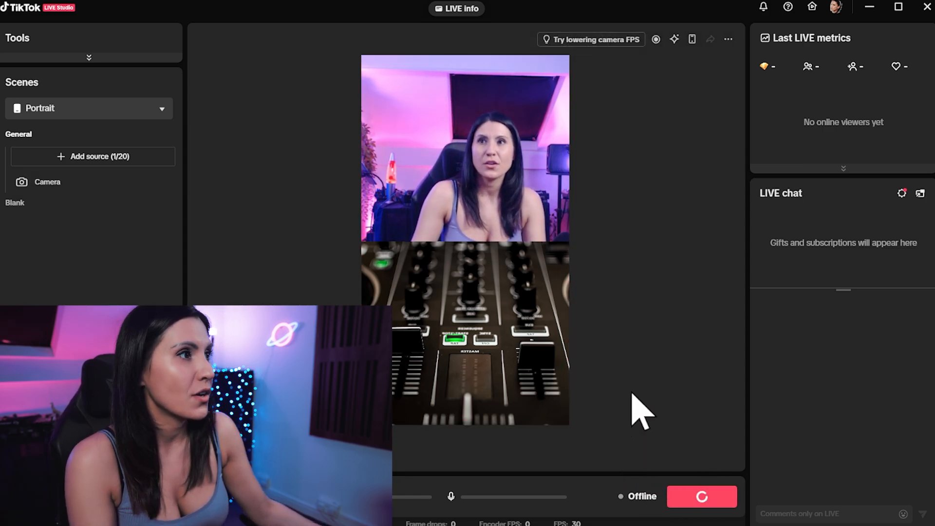
left_click(456, 9)
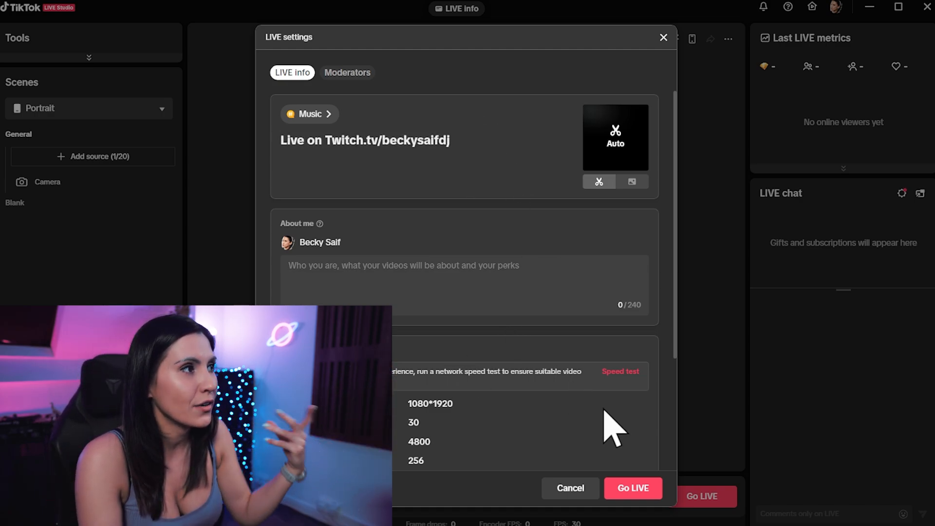
mouse_move(569, 489)
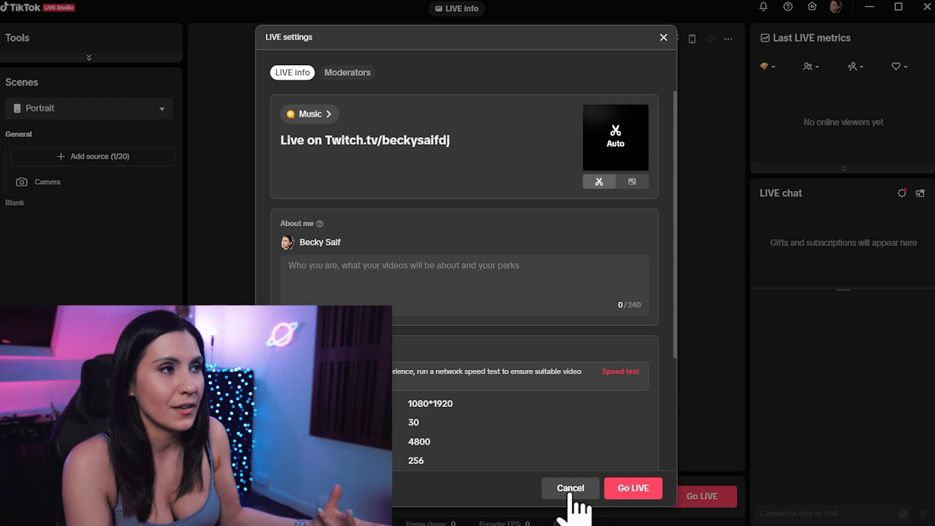
left_click(569, 488)
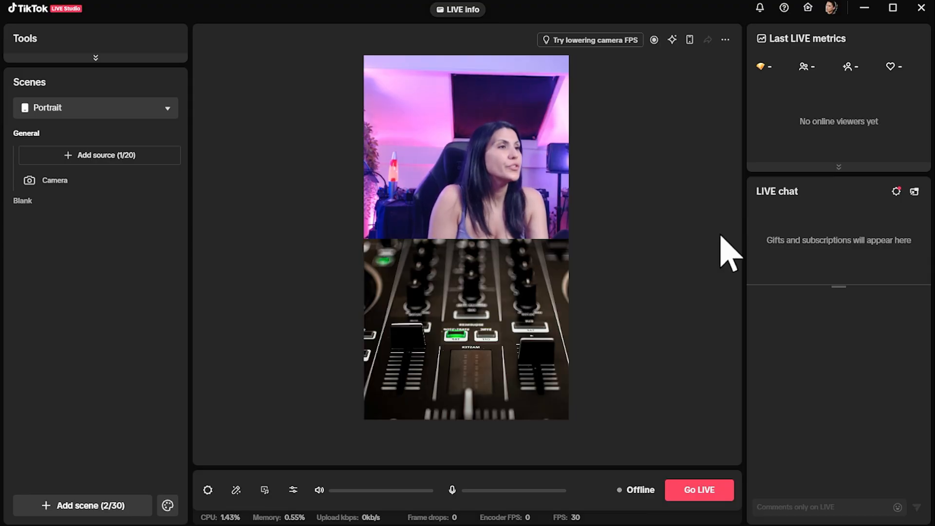
Show the Microphones panel for the Portrait scene, listing the DJM-900NXS2 line input.
left_click(293, 490)
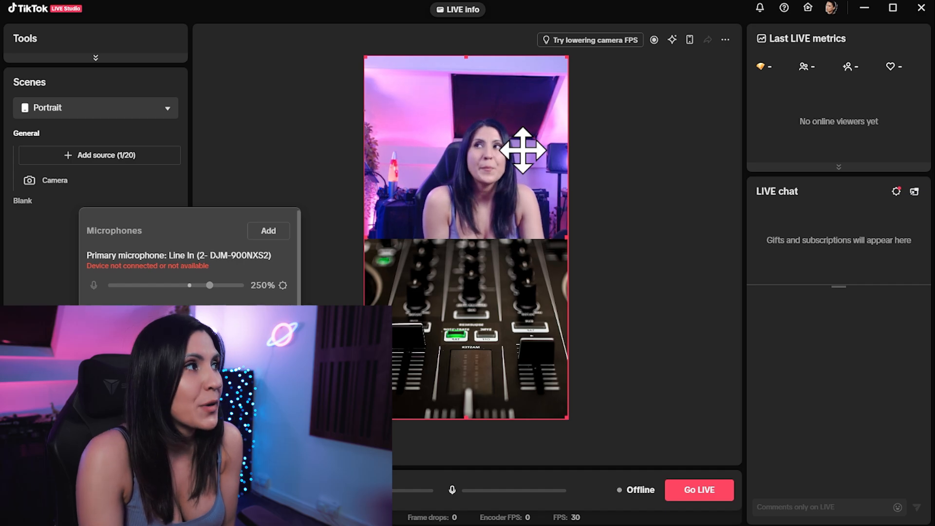
left_click(700, 490)
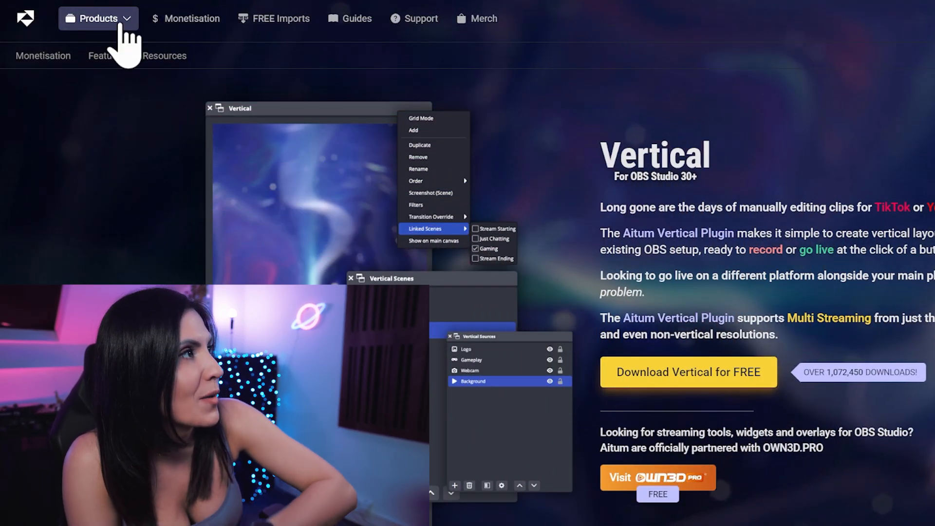
Go to the Multistream plugin page from the Aitum Products menu.
left_click(97, 18)
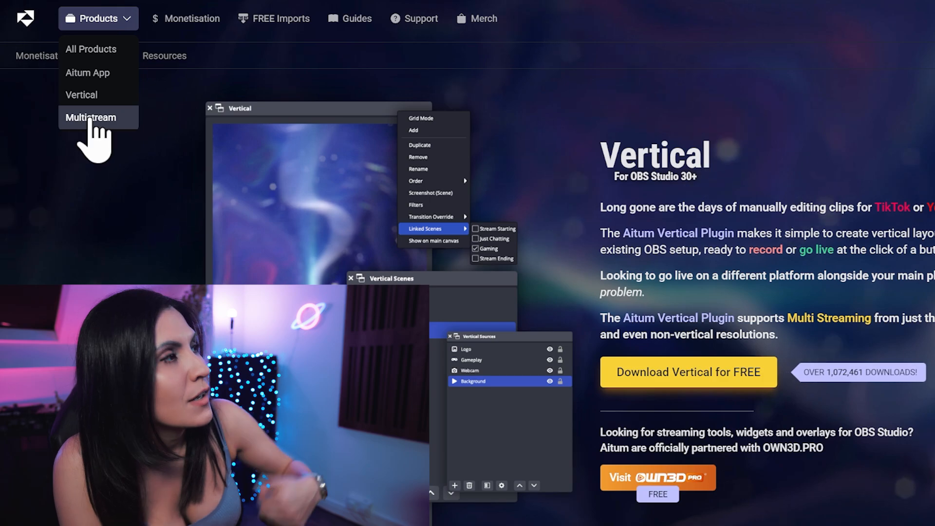
left_click(90, 118)
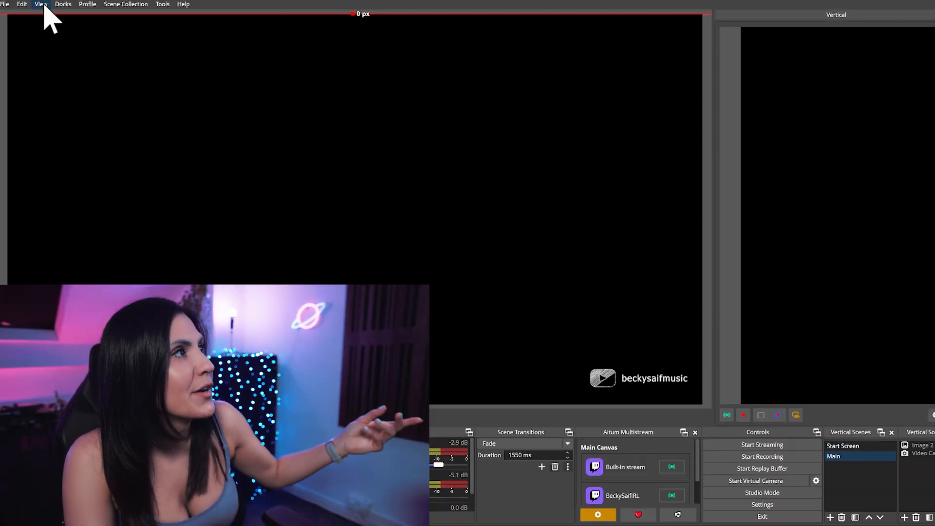
left_click(62, 4)
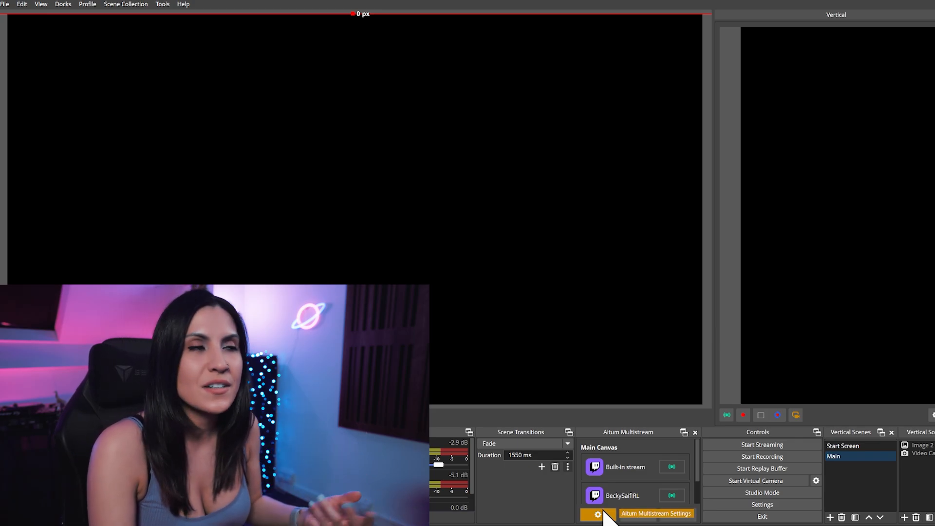
Add a TikTok output to the Vertical Canvas in Aitum Multistream settings and start on its server field.
left_click(597, 513)
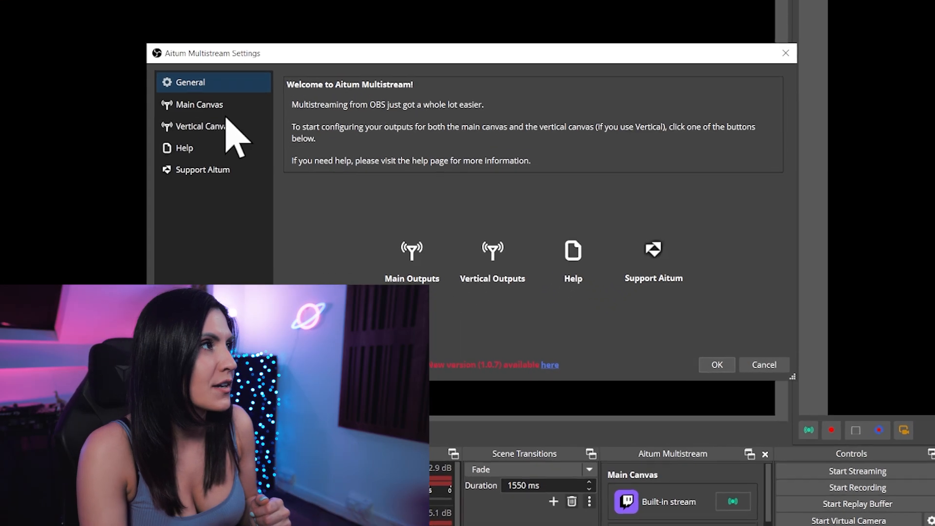
left_click(199, 125)
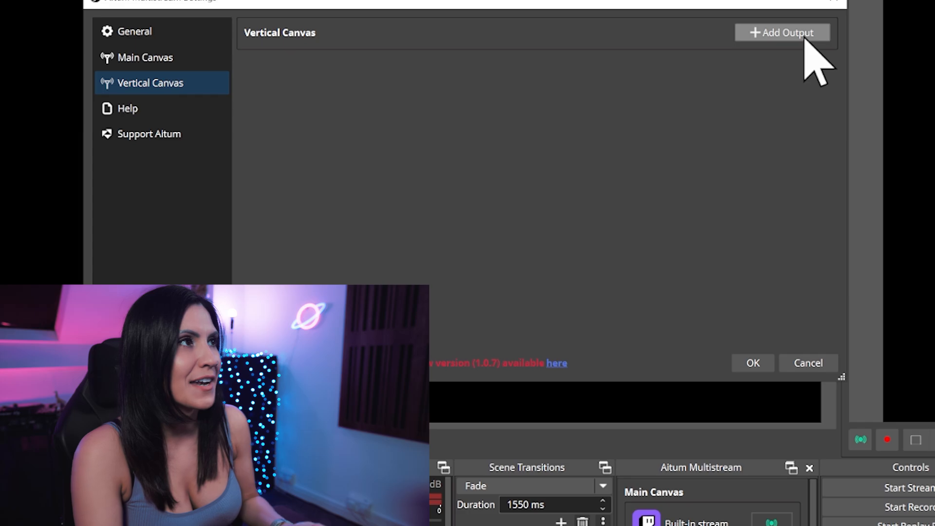
left_click(782, 33)
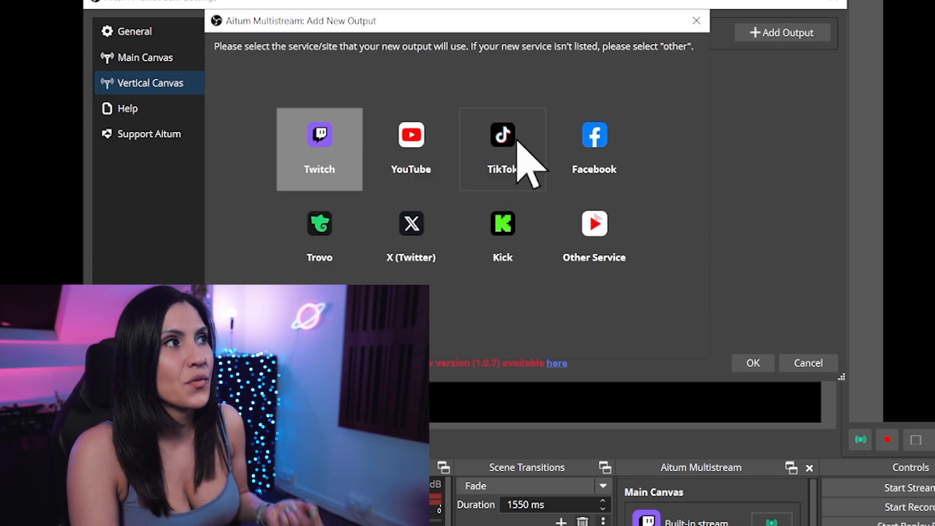
left_click(503, 148)
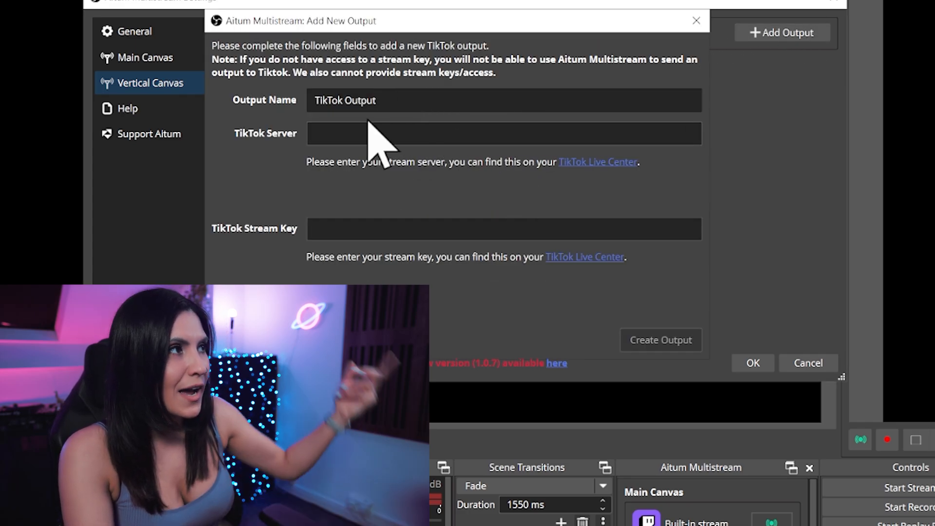
left_click(502, 228)
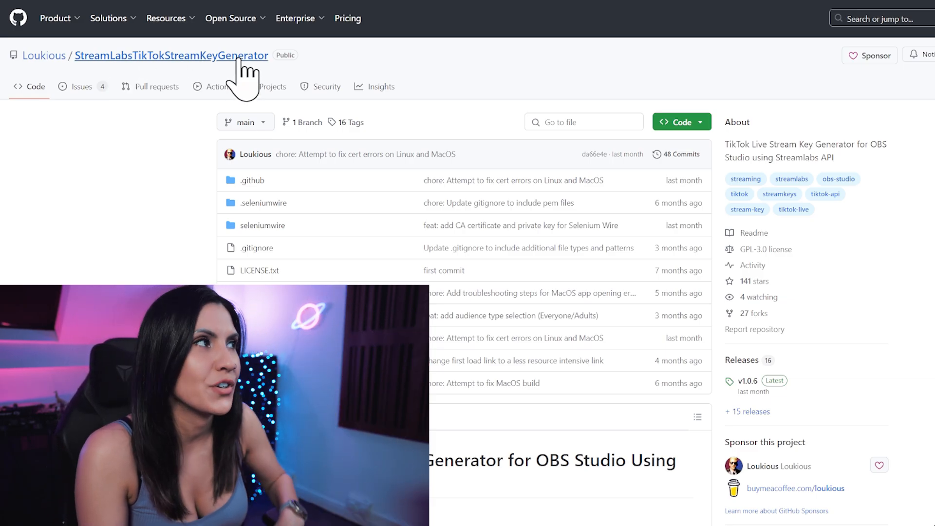
mouse_move(197, 180)
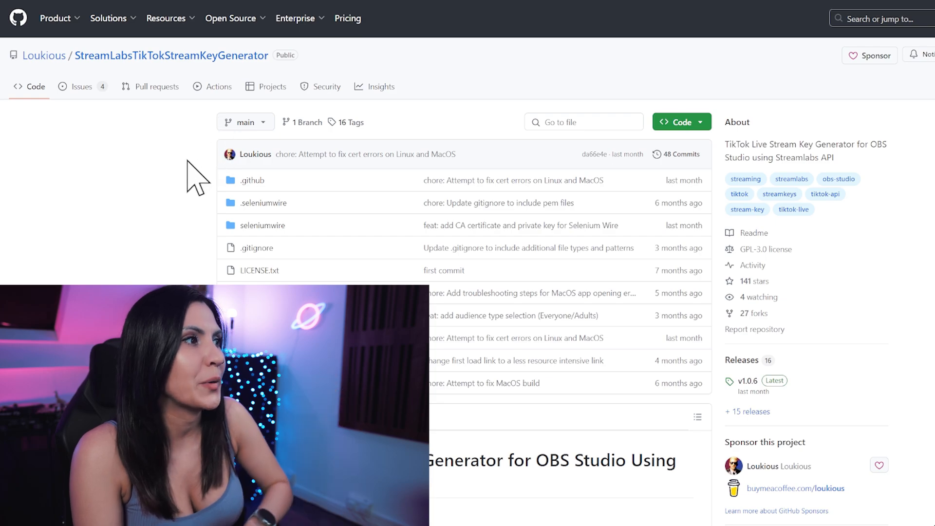
Scroll the repository page down to its file list and README.
scroll("down", 3)
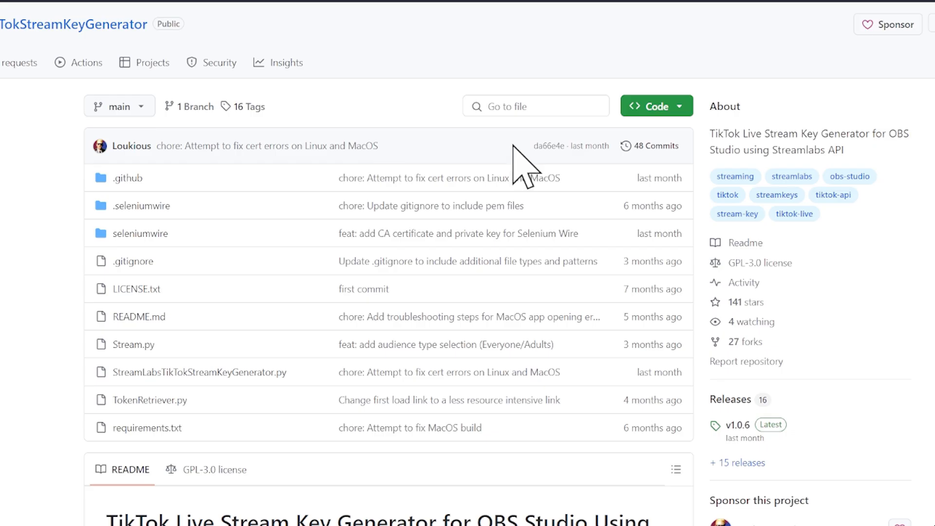
scroll("down", 3)
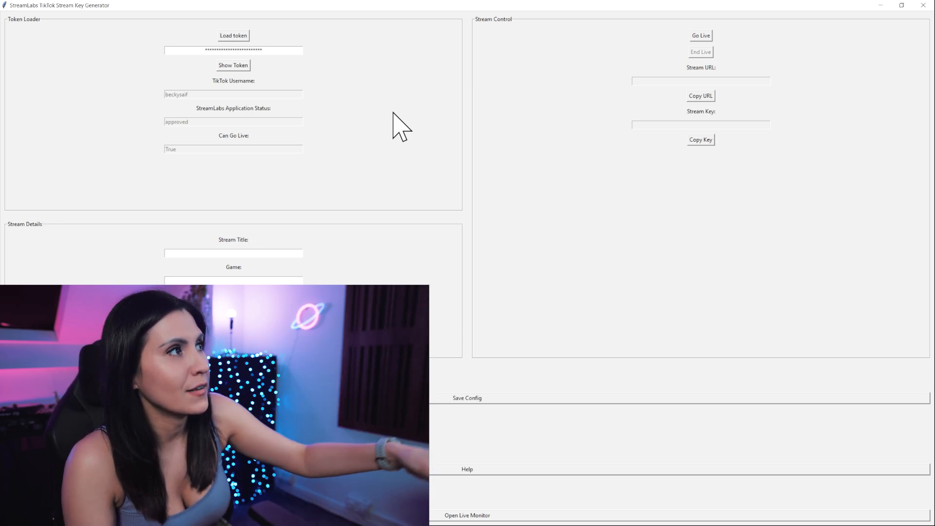
mouse_move(352, 113)
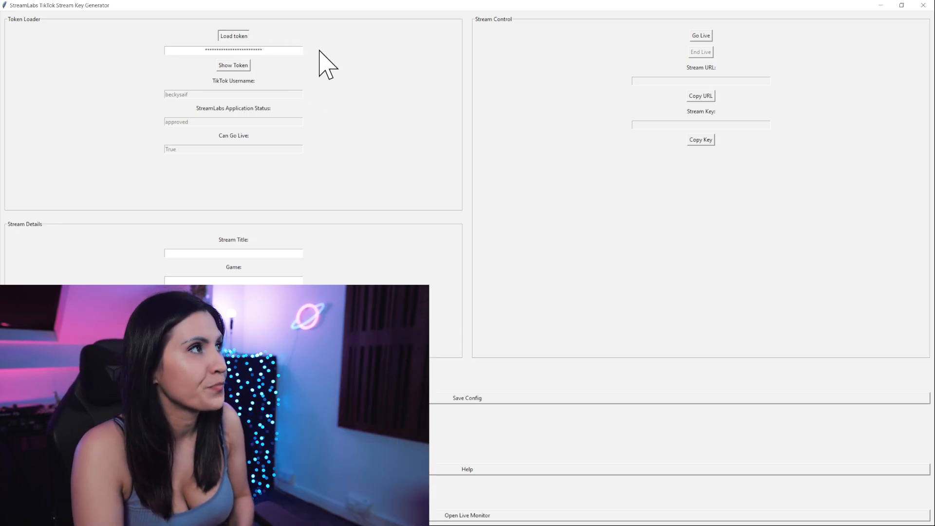
mouse_move(350, 78)
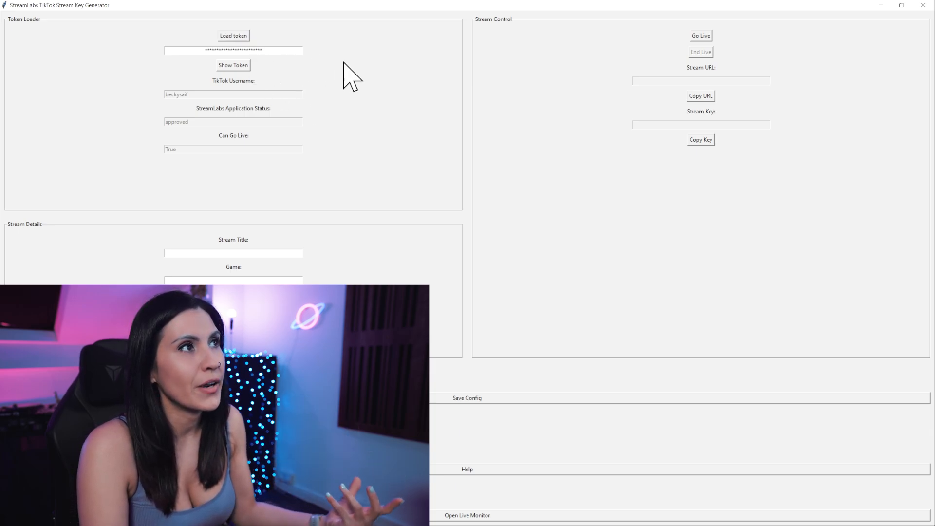
mouse_move(355, 78)
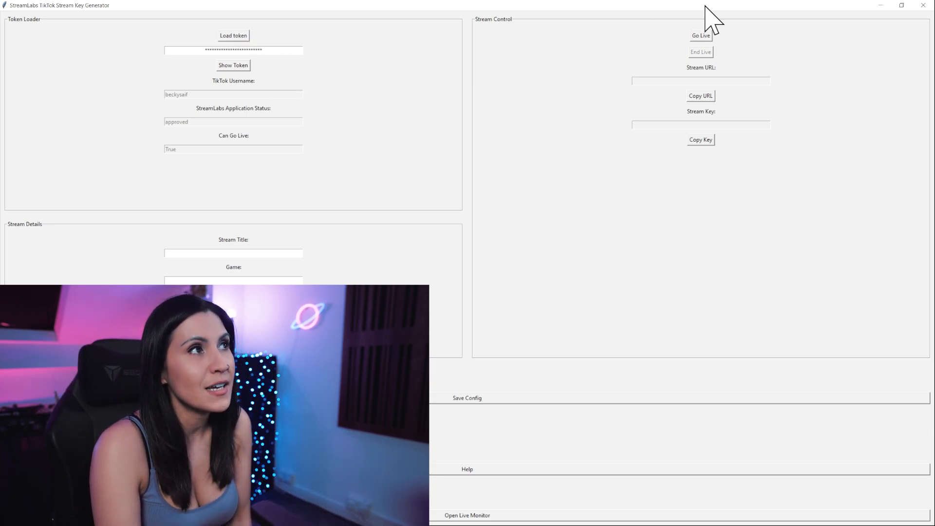
Go Live in the key generator and confirm the 'Stream started successfully!' message.
left_click(700, 35)
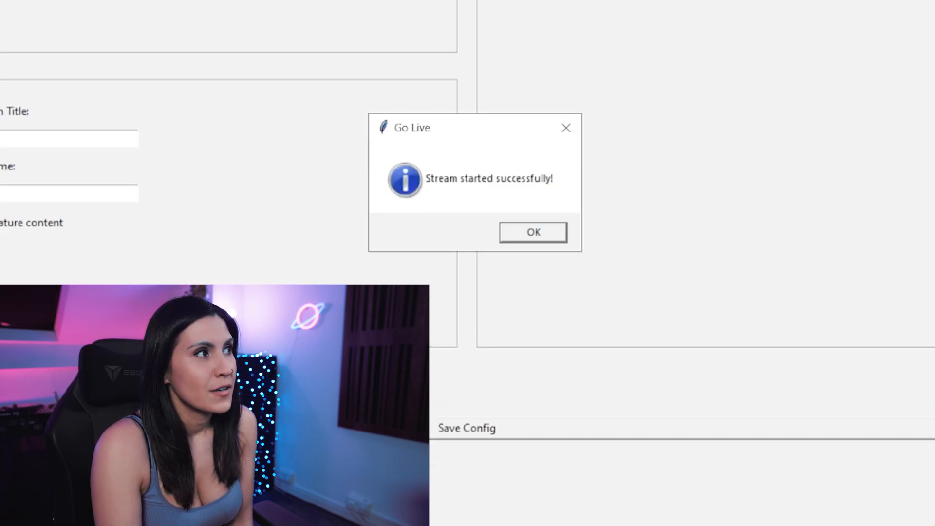
left_click(533, 232)
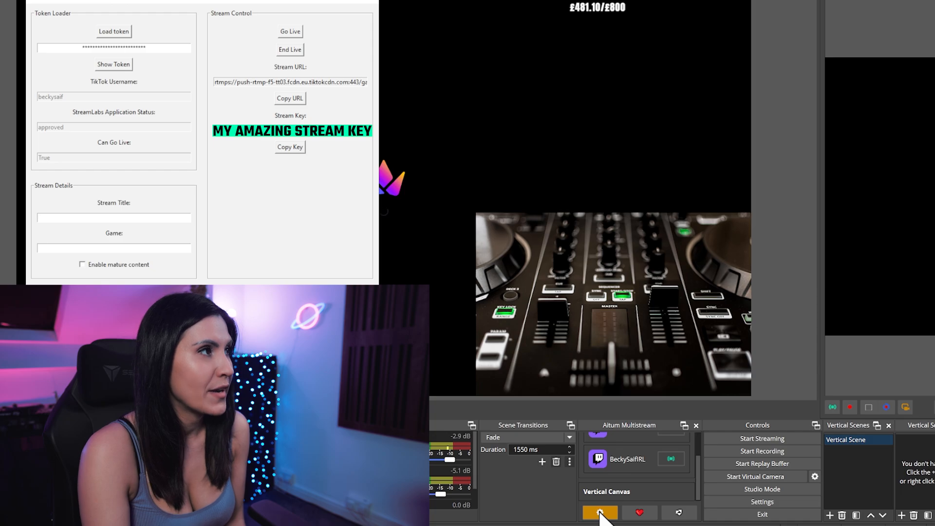
Create a TikTok Output on the Vertical Canvas with server rtmps://push-rtmp-f5-tt03.fcdn.eu.tiktokcdn.com:443/game and the generated key.
left_click(600, 512)
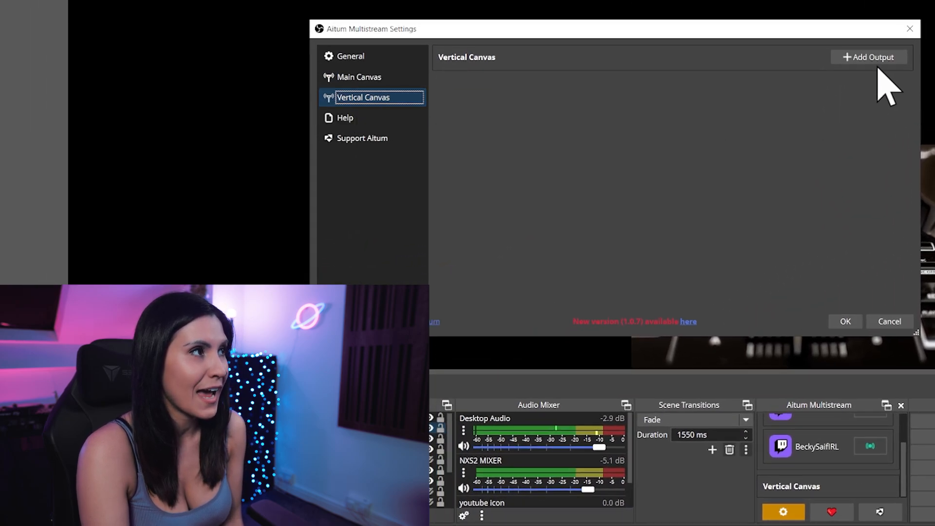
left_click(868, 56)
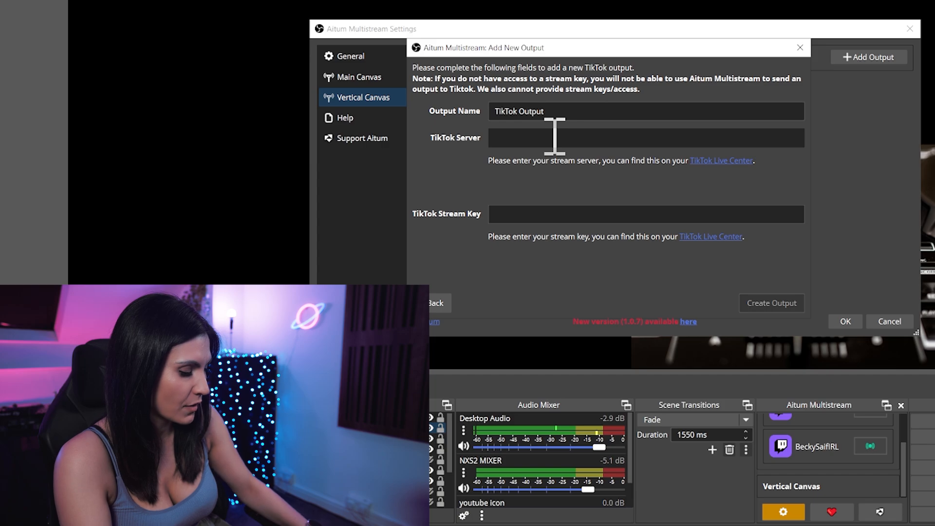
type("rtmps://push-rtmp-f5-tt03.fcdn.eu.tiktokcdn.com:443/game")
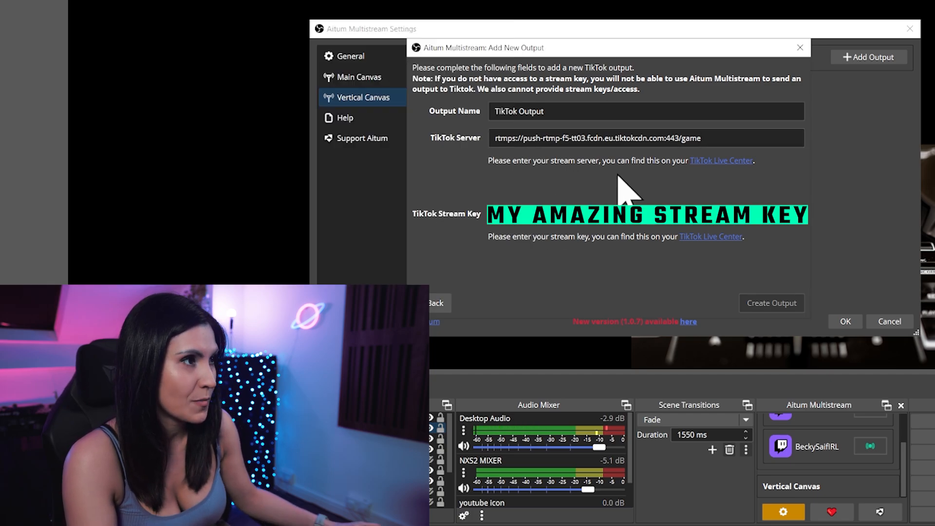
left_click(771, 303)
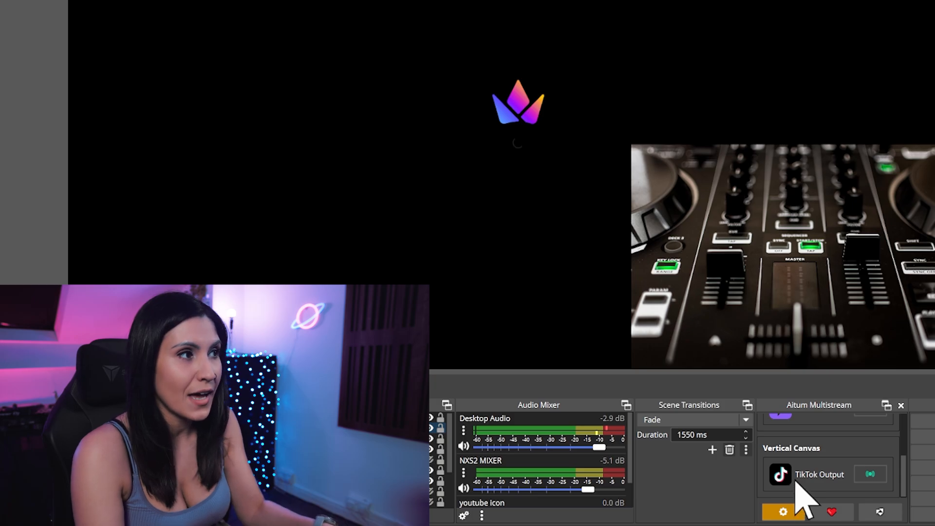
mouse_move(862, 506)
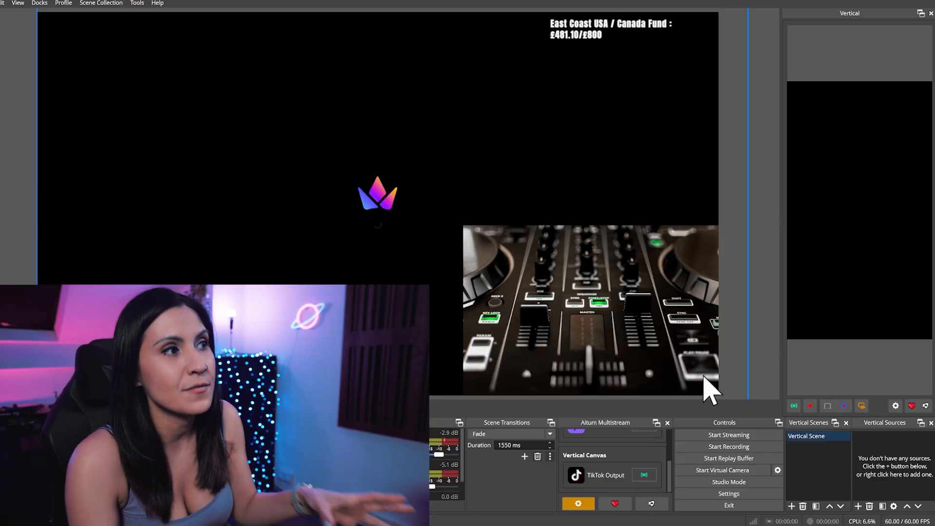
mouse_move(615, 495)
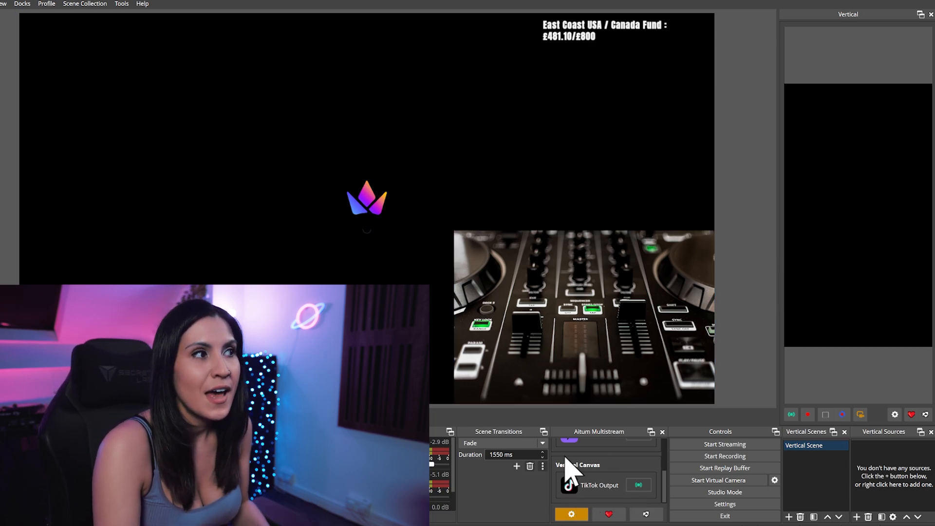
mouse_move(744, 459)
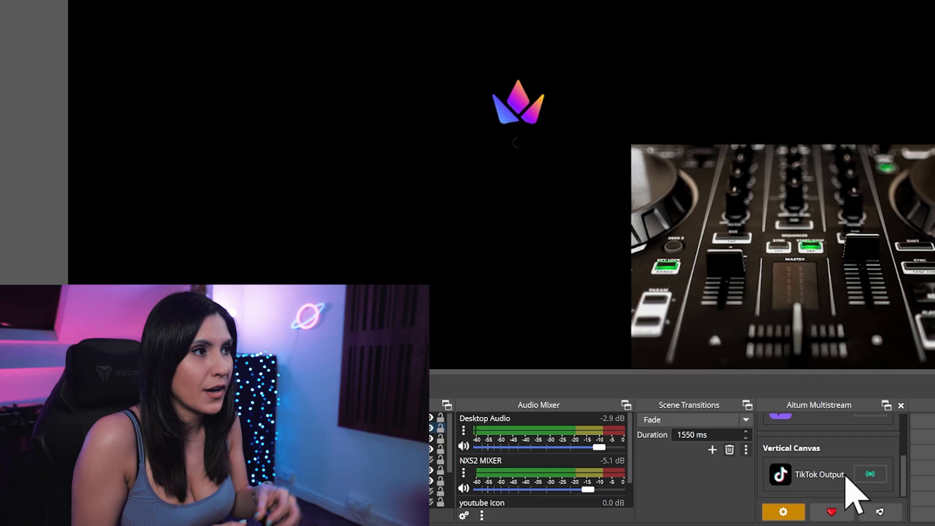
scroll("down", 3)
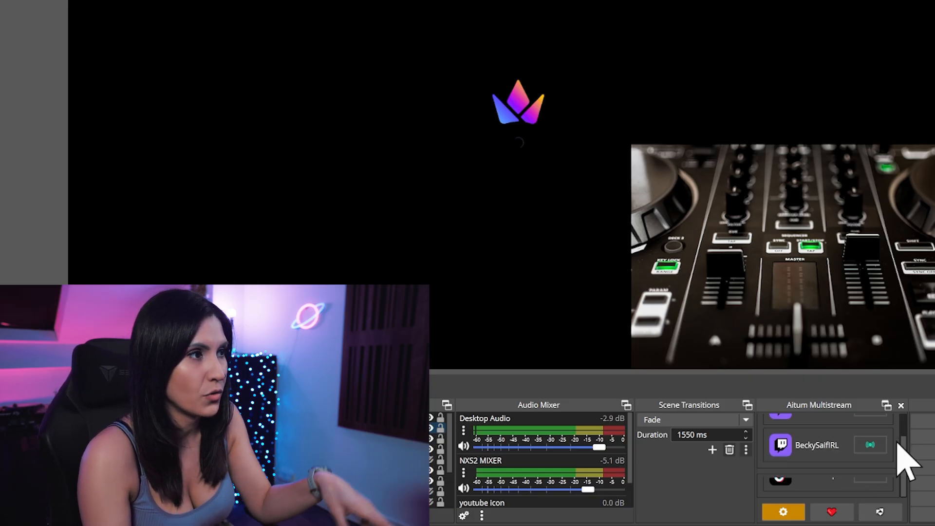
scroll("down", 3)
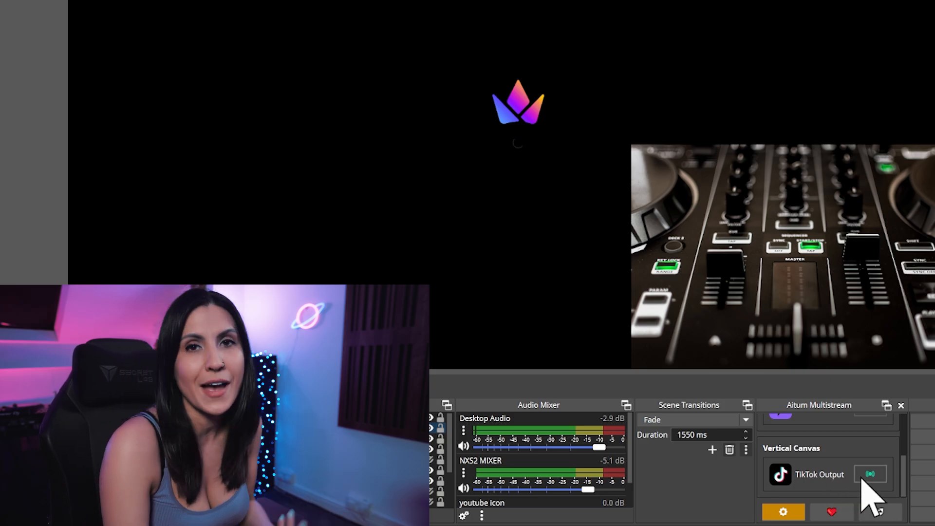